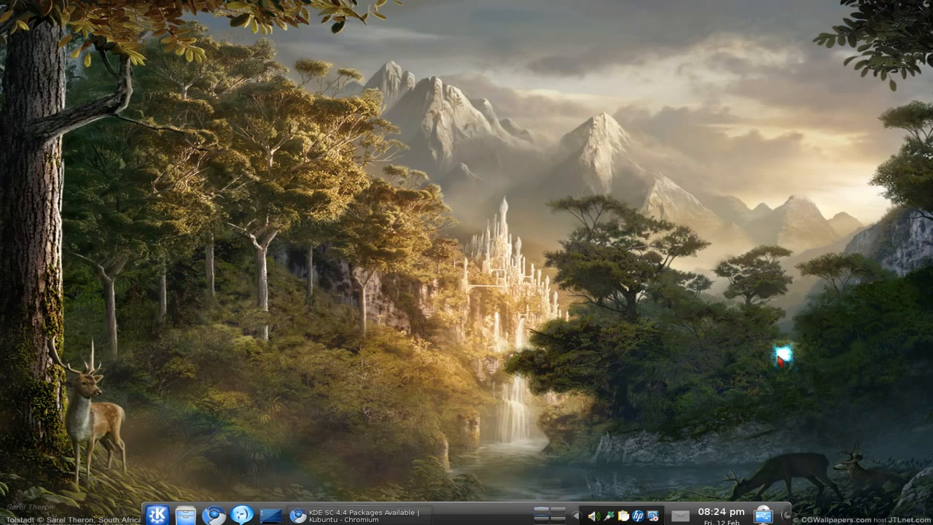
{"action": "mouse_move", "coordinate": [781, 357]}
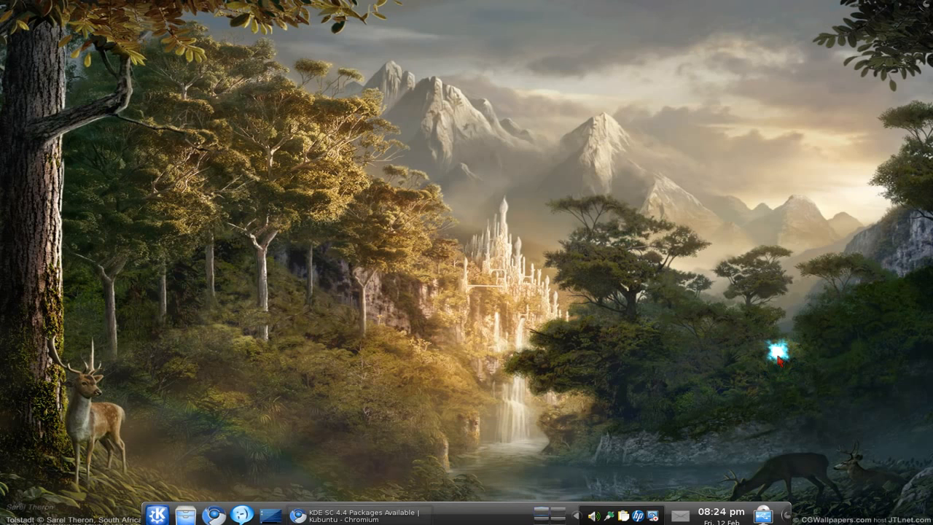
Launch KPackageKit from KRunner by entering 'kpac'.
{"action": "type", "text": "kpac"}
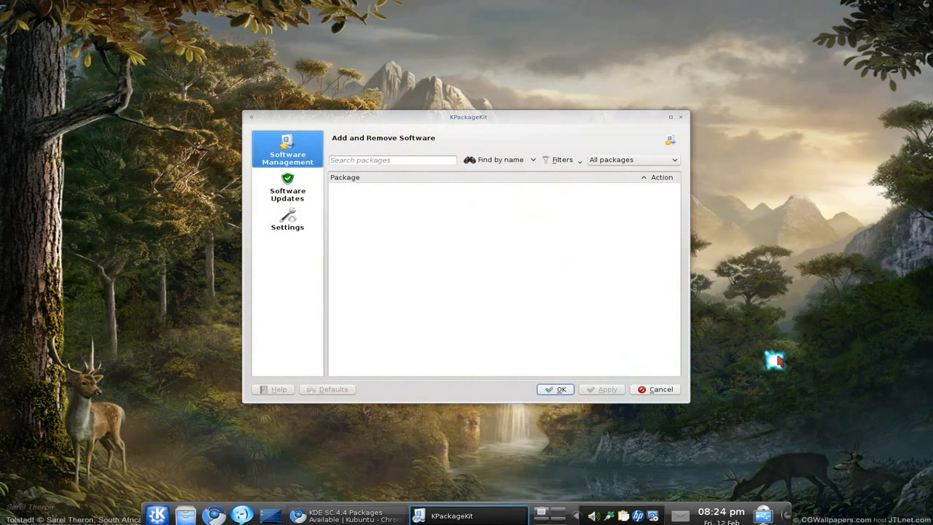
Reach Edit Software Sources from Settings, then bring the Kubuntu Backports browser page forward.
{"action": "left_click", "coordinate": [286, 221]}
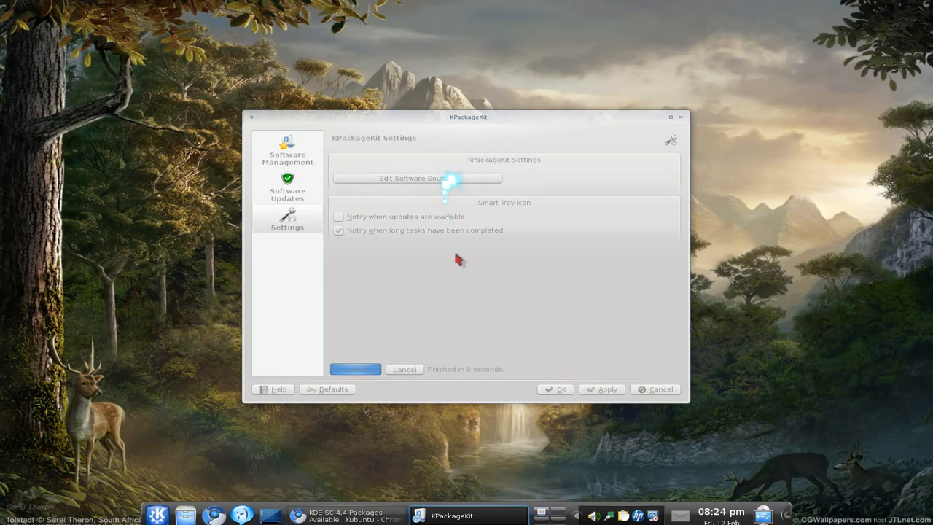
{"action": "left_click", "coordinate": [417, 178]}
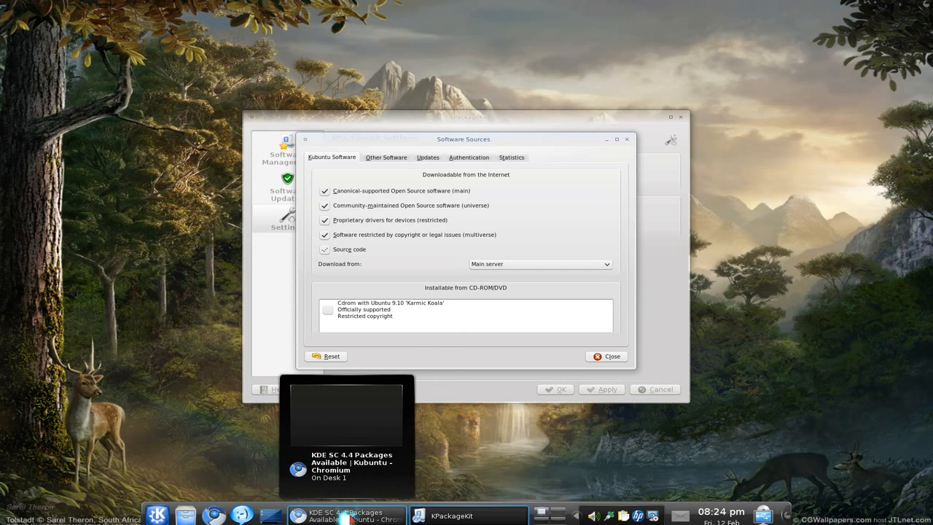
{"action": "left_click", "coordinate": [346, 515]}
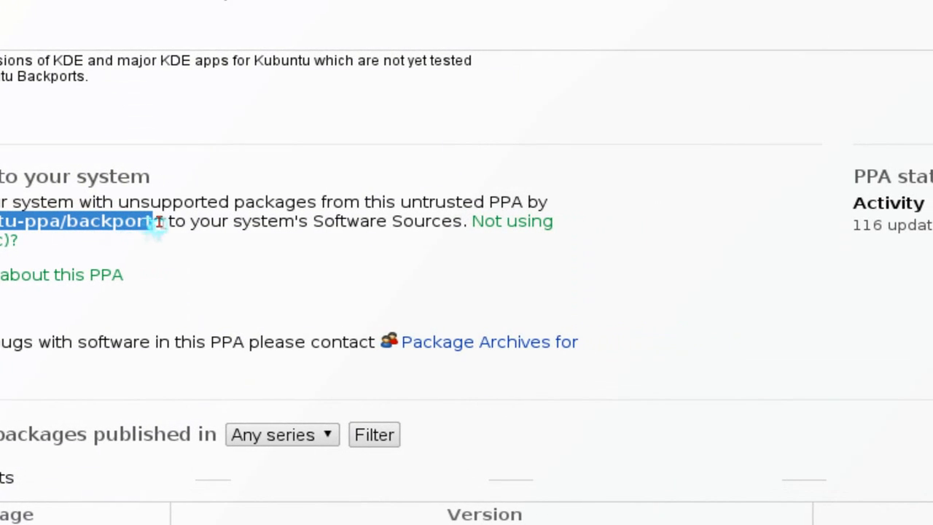
Locate the backports PPA line on the Launchpad page.
{"action": "scroll", "scroll_direction": "down", "scroll_amount": 3}
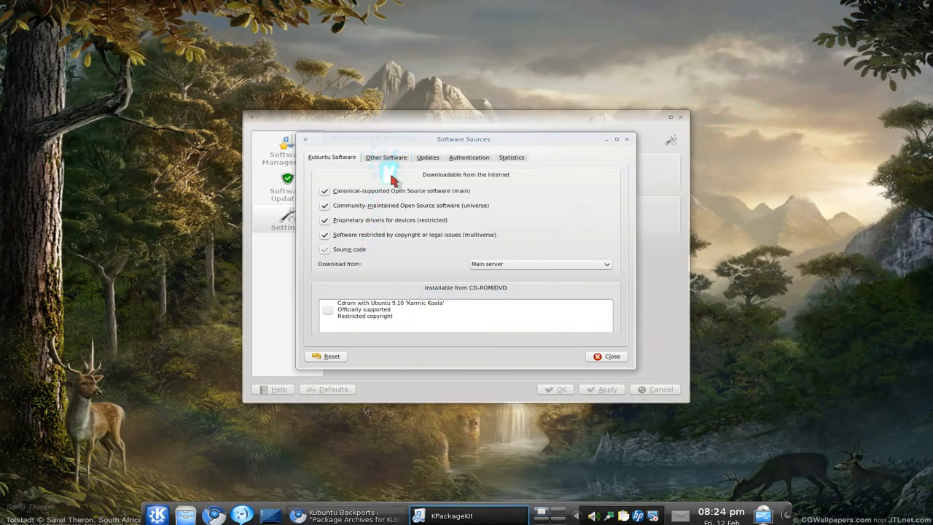
Add ppa:kubuntu-ppa/backports as a new repository under Other Software.
{"action": "left_click", "coordinate": [386, 156]}
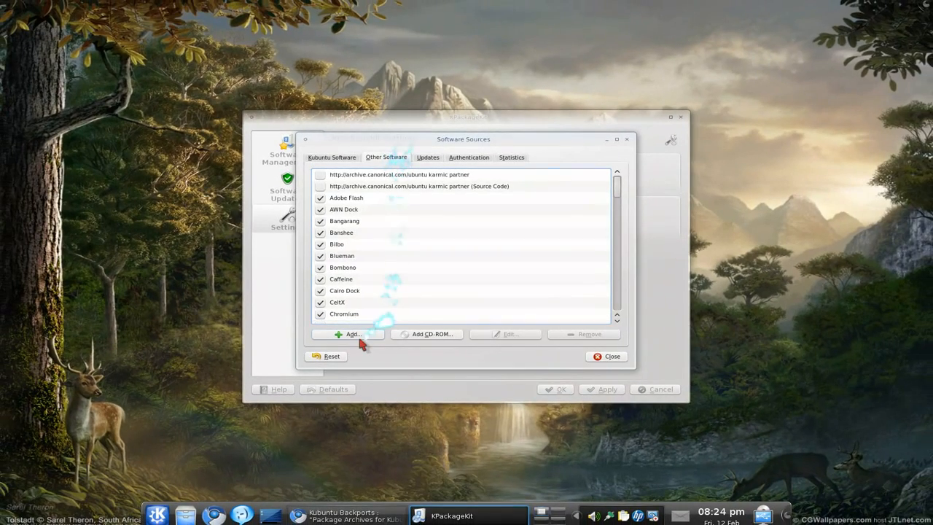
{"action": "left_click", "coordinate": [350, 334]}
{"action": "type", "text": "ppa:kubuntu-ppa/backports"}
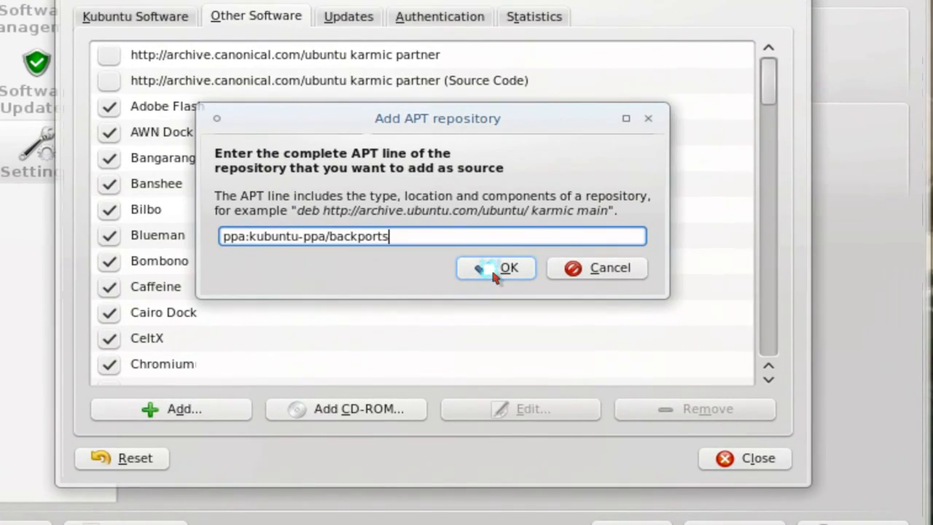
{"action": "left_click", "coordinate": [497, 267]}
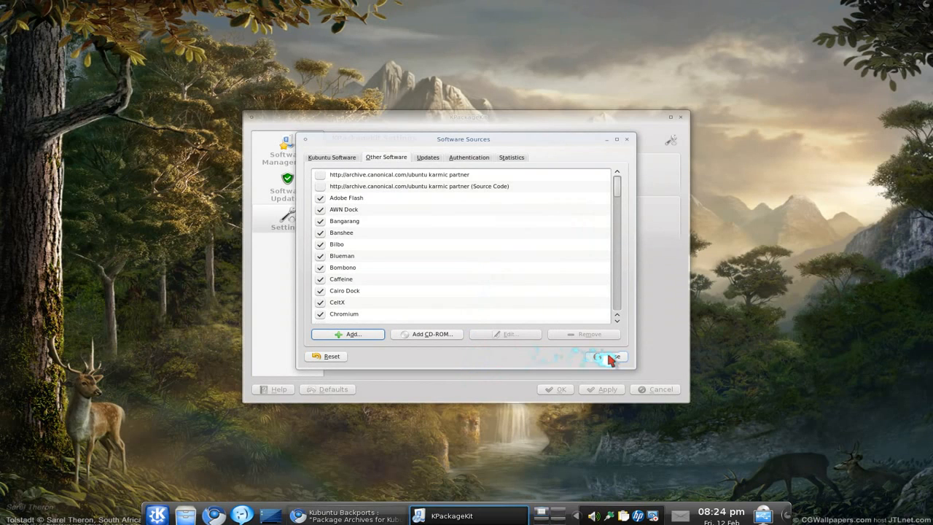
Close Software Sources and reload the out-of-date package information.
{"action": "left_click", "coordinate": [605, 356]}
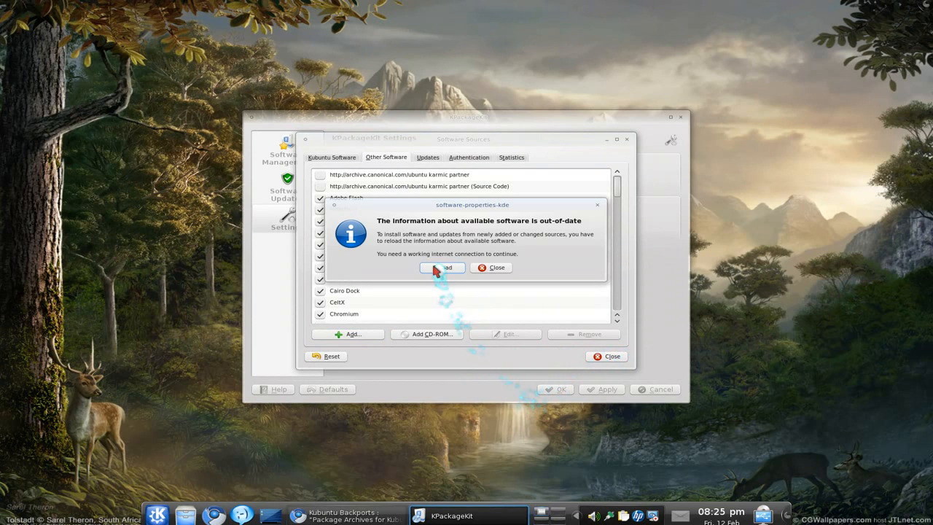
{"action": "left_click", "coordinate": [443, 267]}
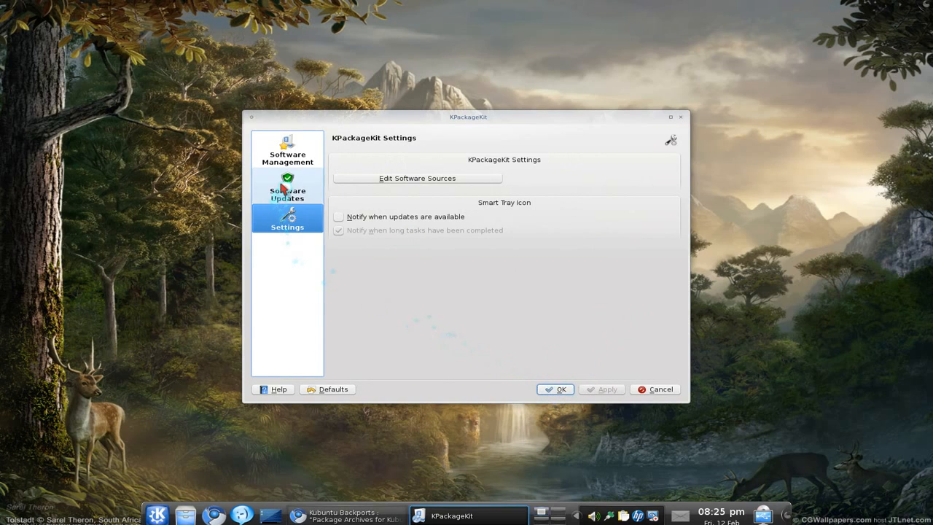
Check Software Updates listing 7 updates and 1 blocked, then close KPackageKit.
{"action": "left_click", "coordinate": [287, 187]}
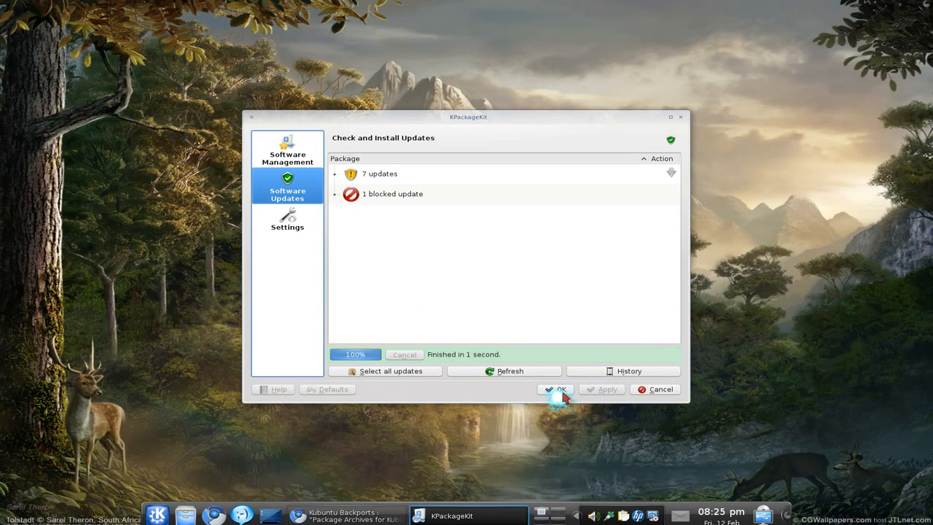
{"action": "left_click", "coordinate": [555, 388]}
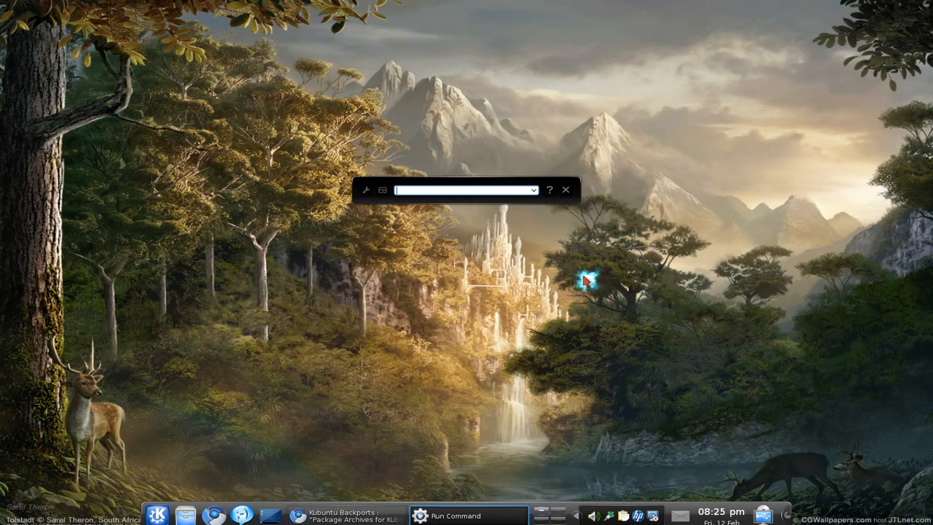
Launch Konsole and enter 'sudo aptitude update && sudo aptitude dist-upgrade' at the prompt.
{"action": "type", "text": "kon"}
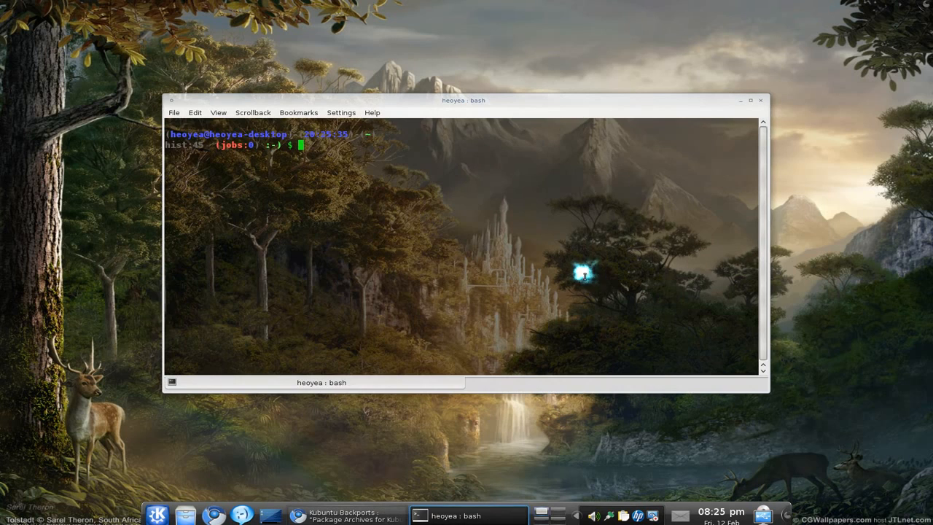
{"action": "type", "text": "sudo aptitude update && sudo aptitude dist-upgrade"}
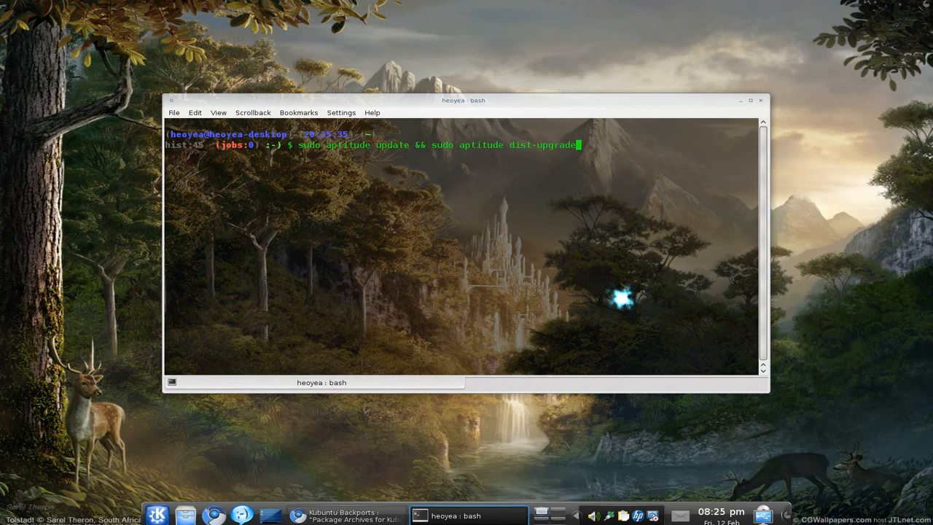
{"action": "mouse_move", "coordinate": [388, 173]}
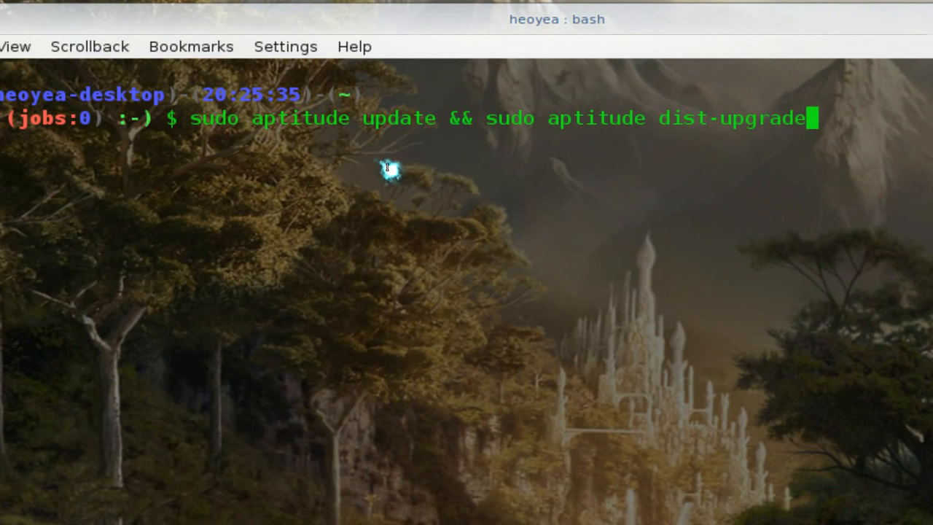
{"action": "mouse_move", "coordinate": [392, 163]}
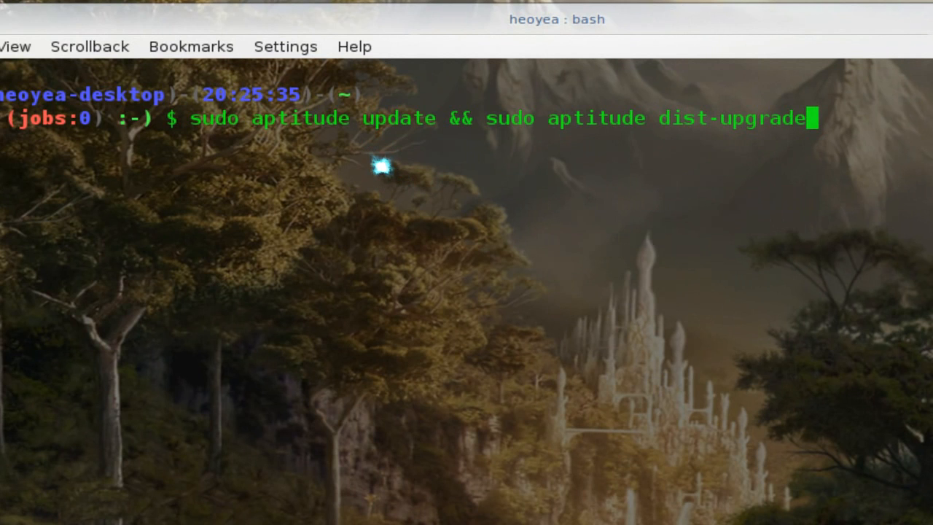
{"action": "mouse_move", "coordinate": [386, 173]}
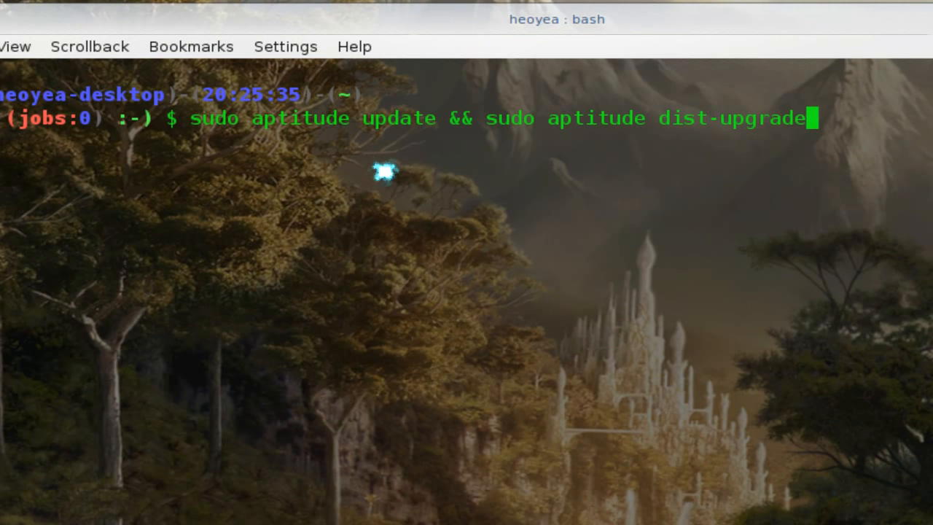
{"action": "mouse_move", "coordinate": [390, 172]}
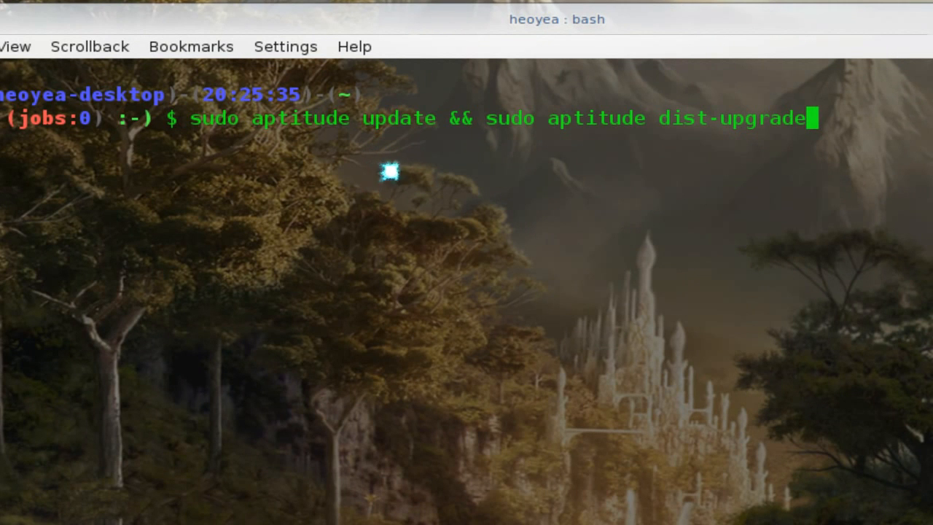
{"action": "mouse_move", "coordinate": [394, 166]}
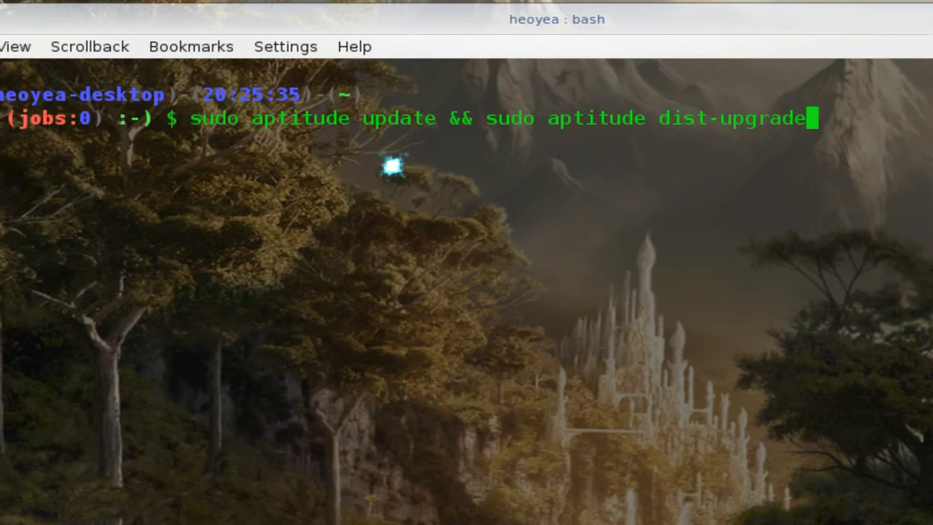
{"action": "mouse_move", "coordinate": [390, 161]}
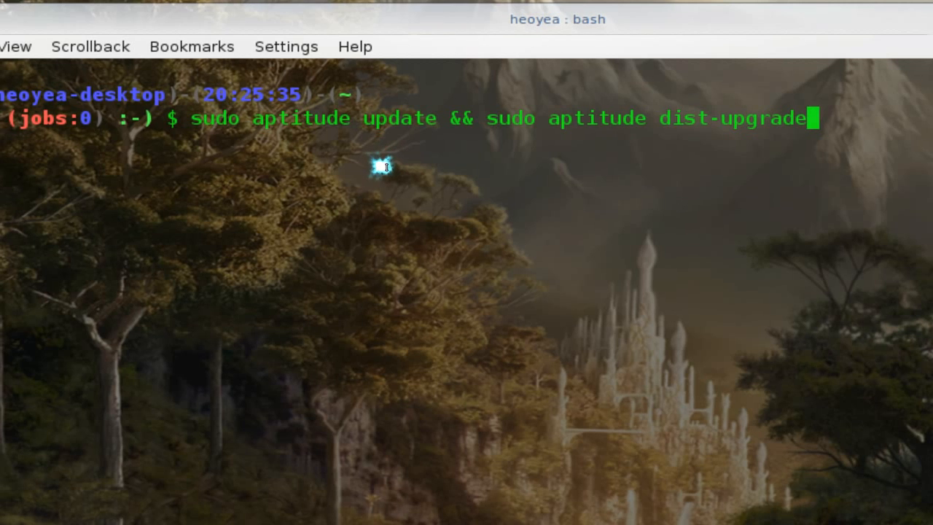
{"action": "mouse_move", "coordinate": [385, 171]}
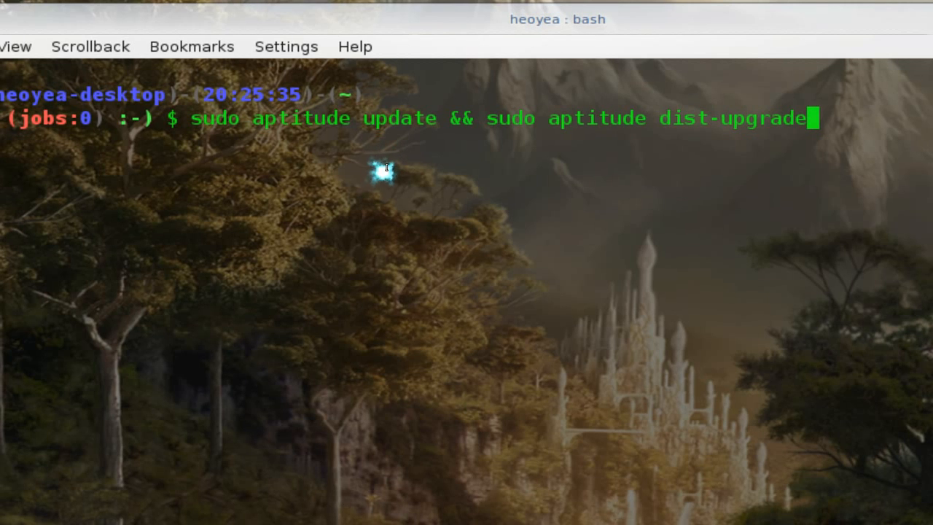
{"action": "mouse_move", "coordinate": [388, 169]}
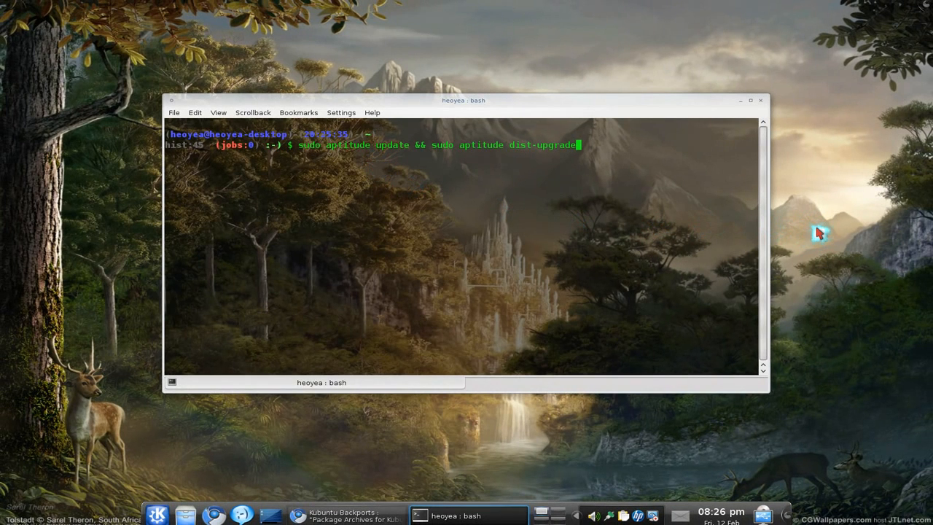
{"action": "mouse_move", "coordinate": [727, 236]}
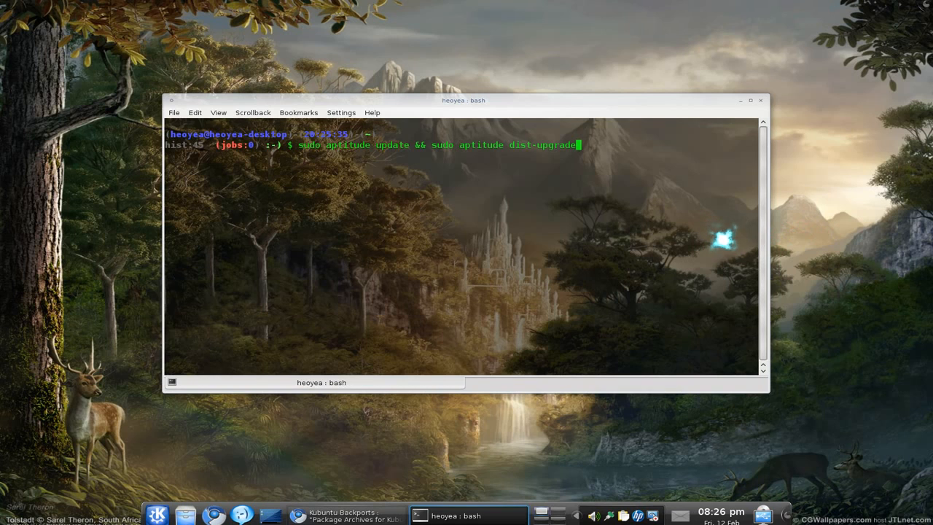
{"action": "mouse_move", "coordinate": [723, 176]}
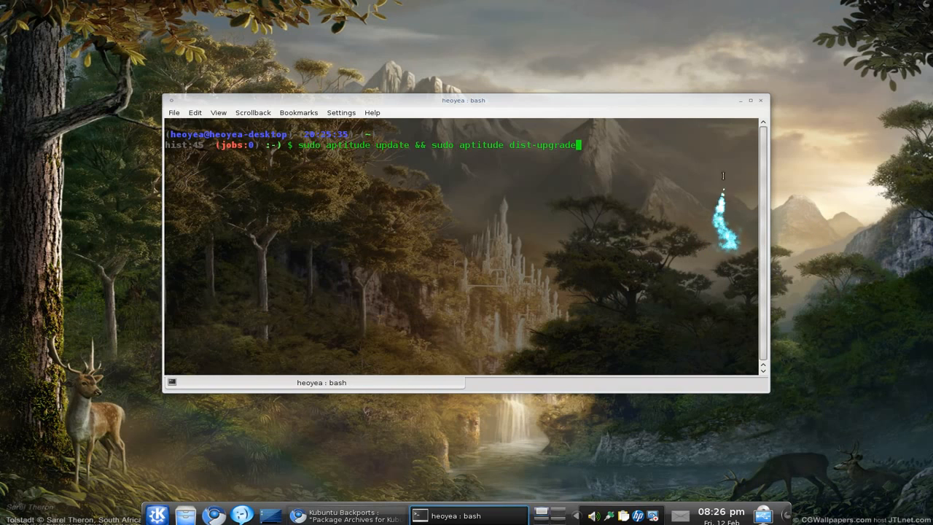
{"action": "mouse_move", "coordinate": [752, 100]}
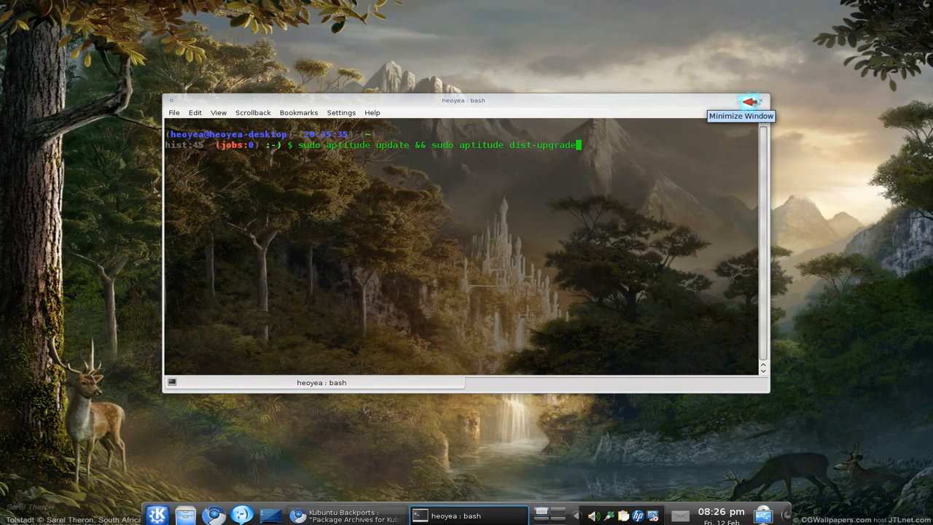